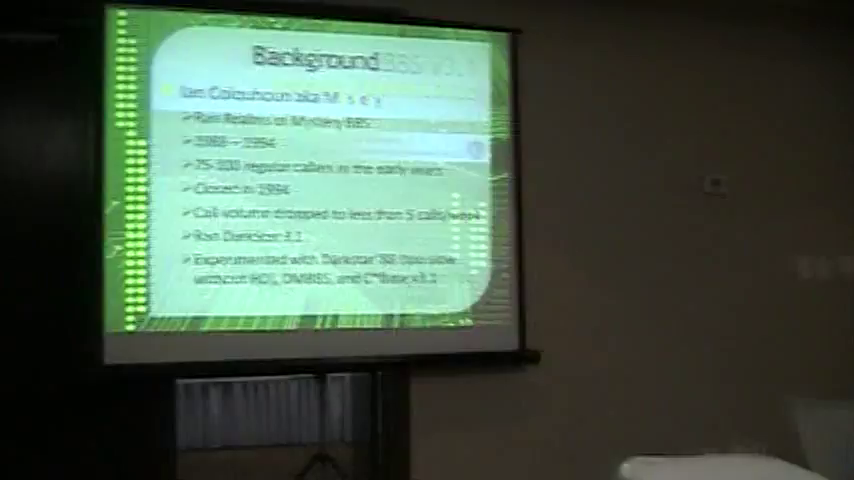
- Step forward five times with the Right arrow key until the C64 READY screen with Turbo V5 is up
key(Right)
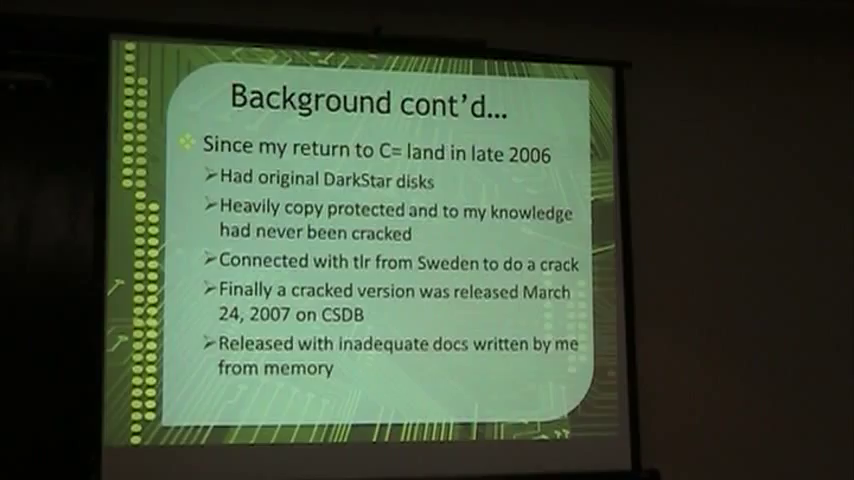
key(right)
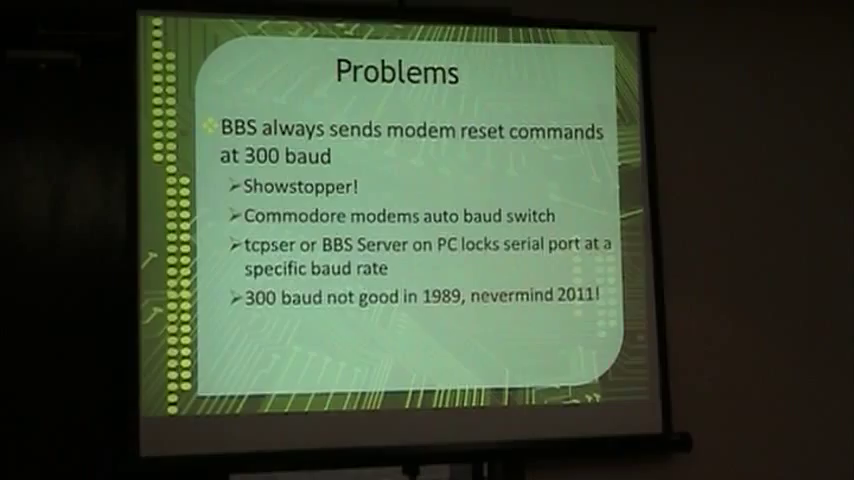
key(Right)
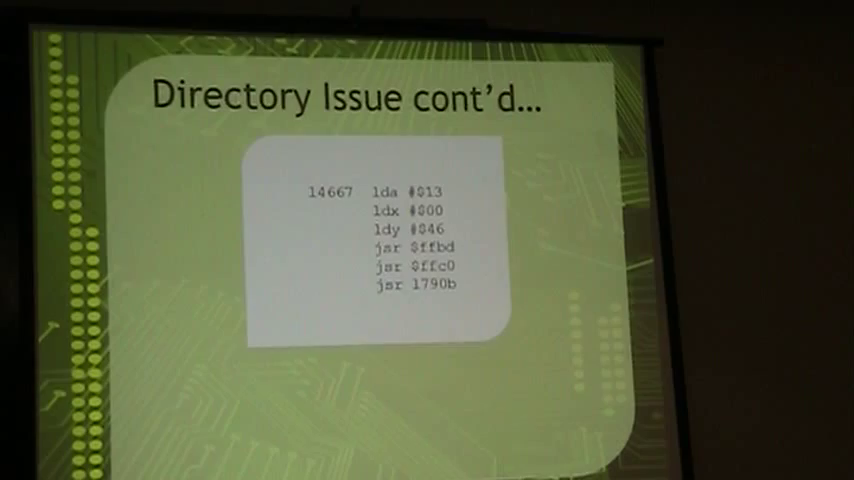
key(Right)
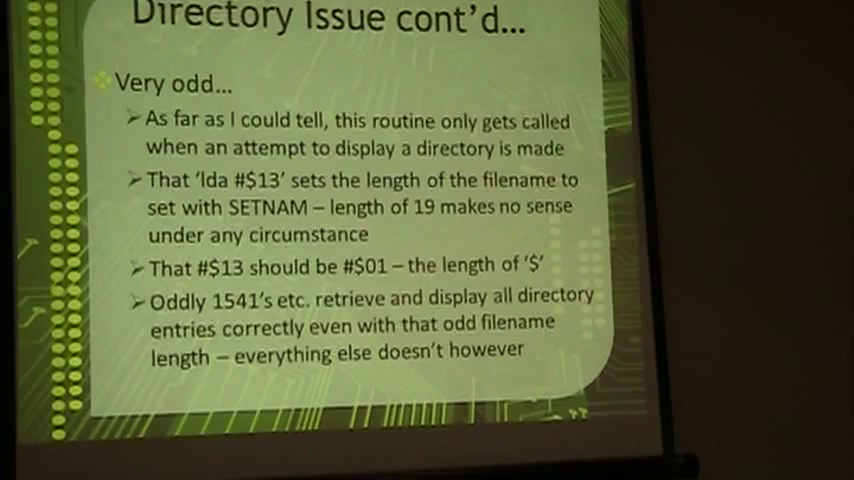
key(right)
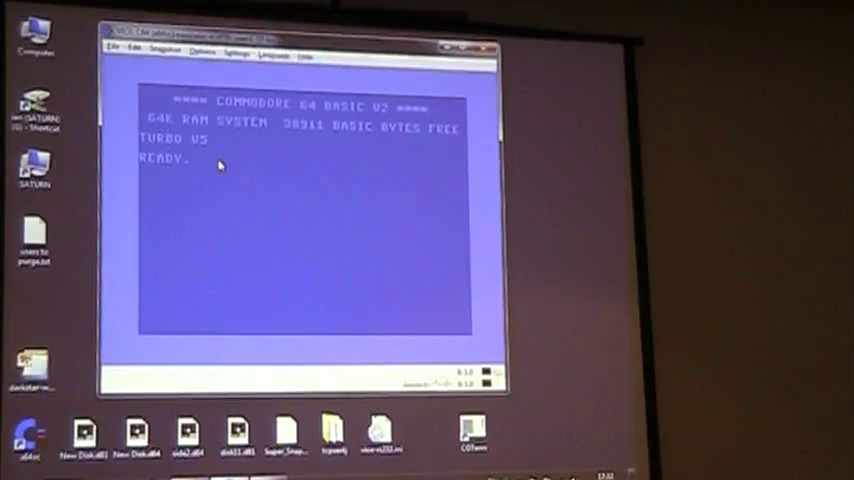
- Enter the Turbo V5 load command /COL to load COLOR BBS.PATCHE
text(/COL)
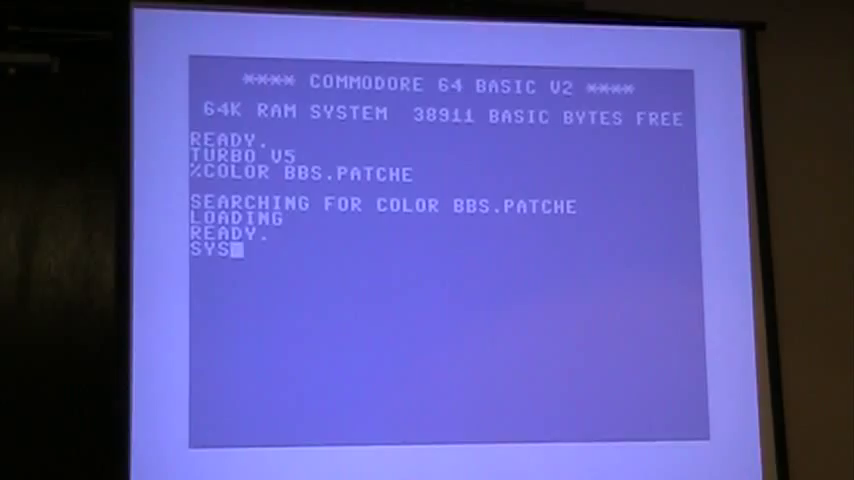
key(Return)
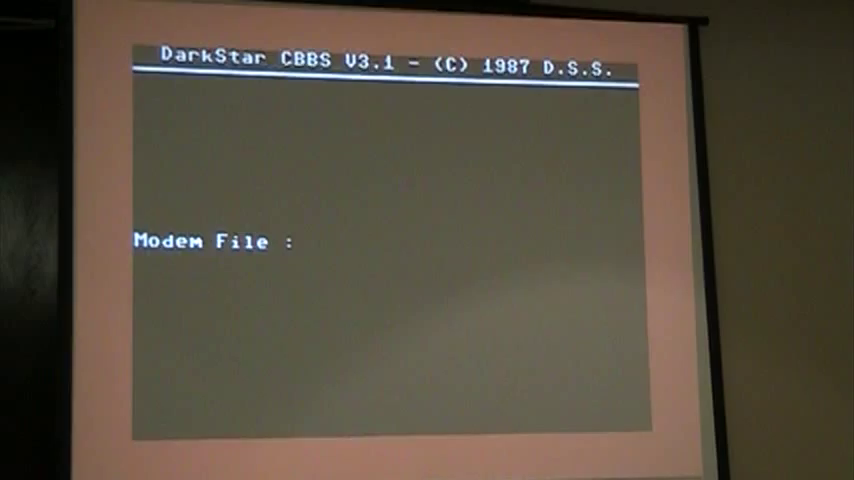
- Enter modem.ian at the DarkStar Modem File prompt
text(modem.ian)
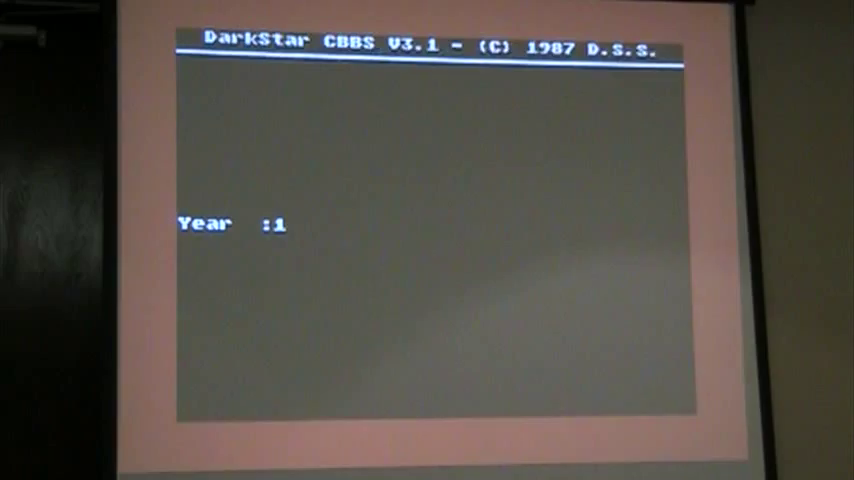
- Enter year 1 and time 173500 to set the BBS clock
text(1)
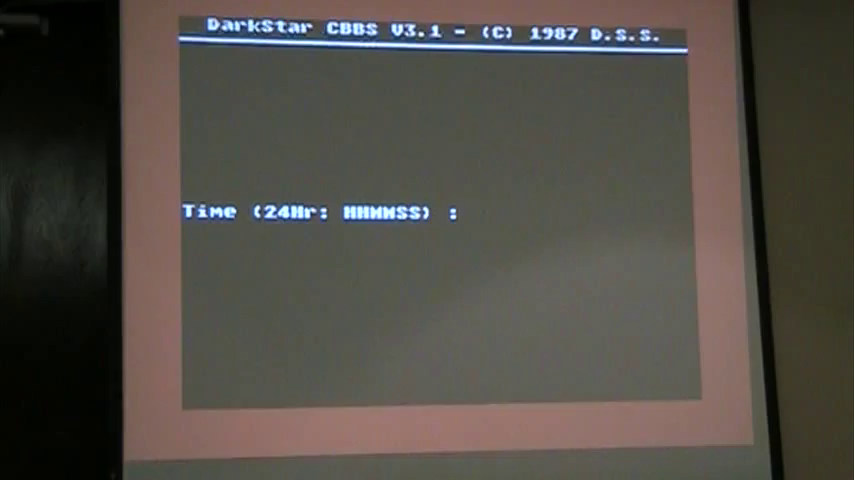
text(173500)
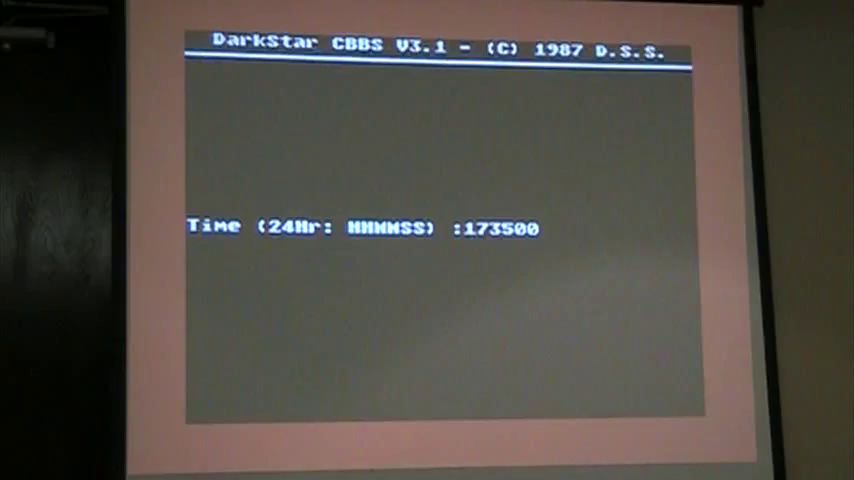
key(Return)
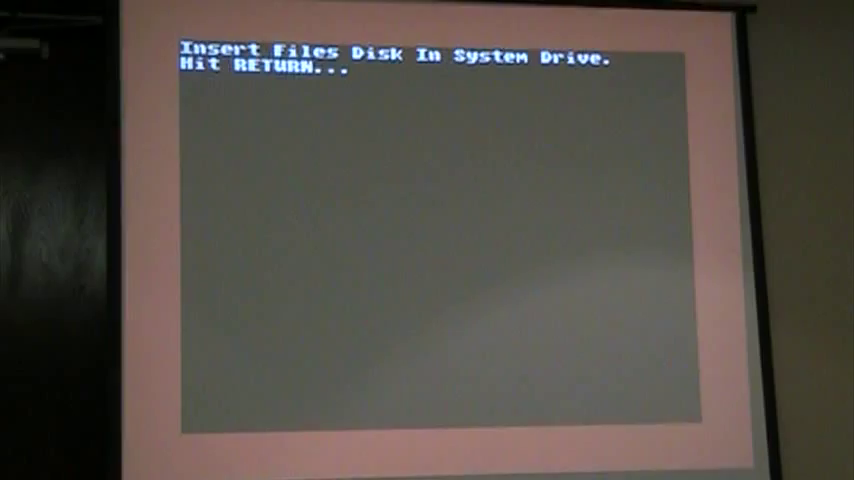
key(Return)
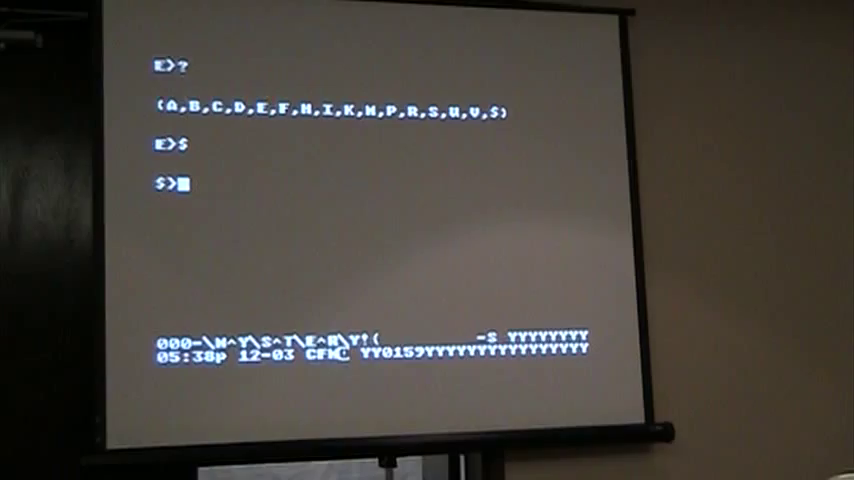
- Enter 02 at the prompt in the VICE session
text(02)
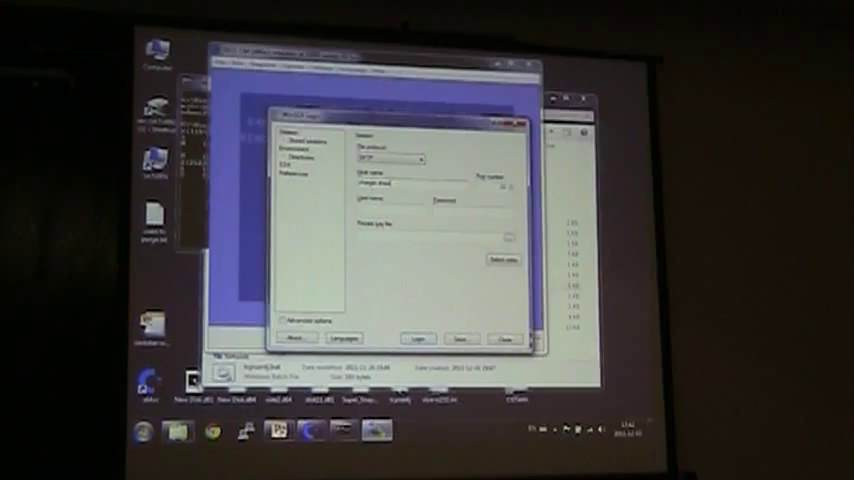
click(417, 339)
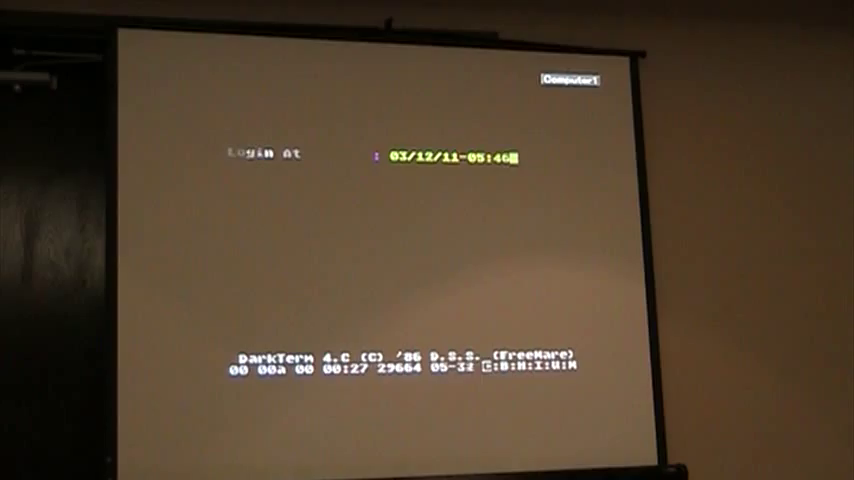
- Type the password at the DarkStar BBS login prompt
text(password)
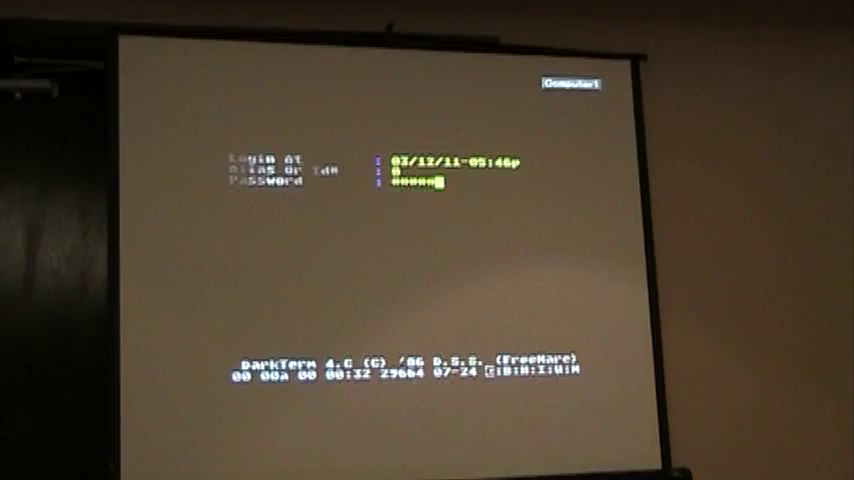